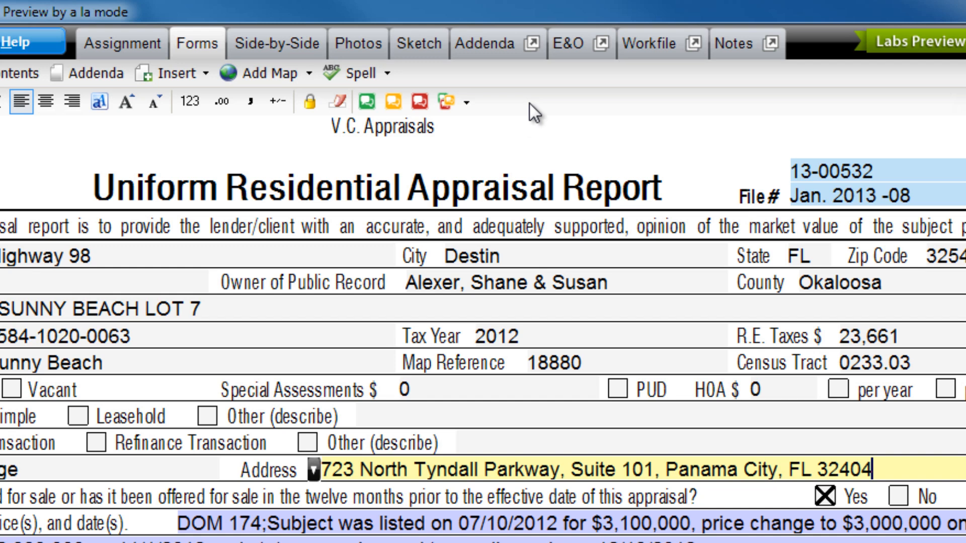
- Undock the Addenda view into its own separate window over the appraisal report form
click(529, 44)
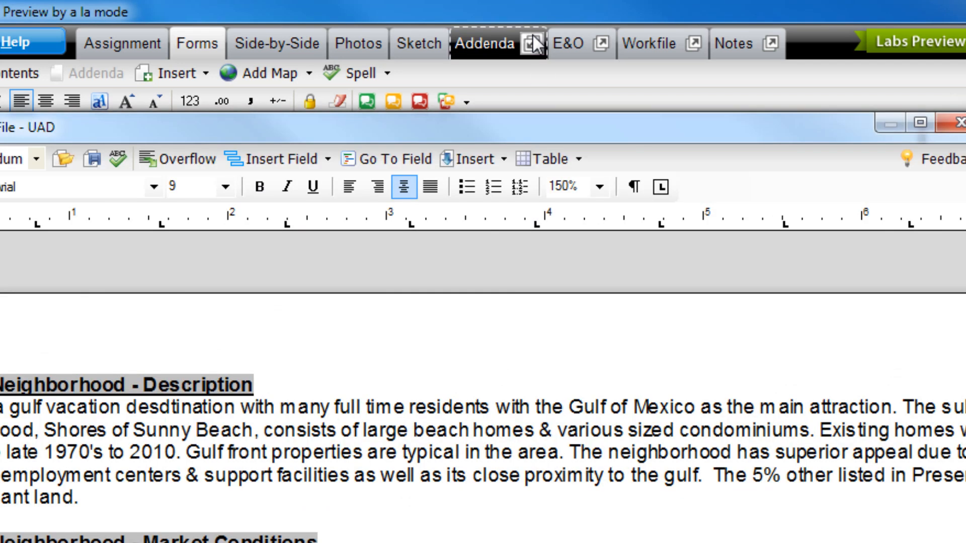